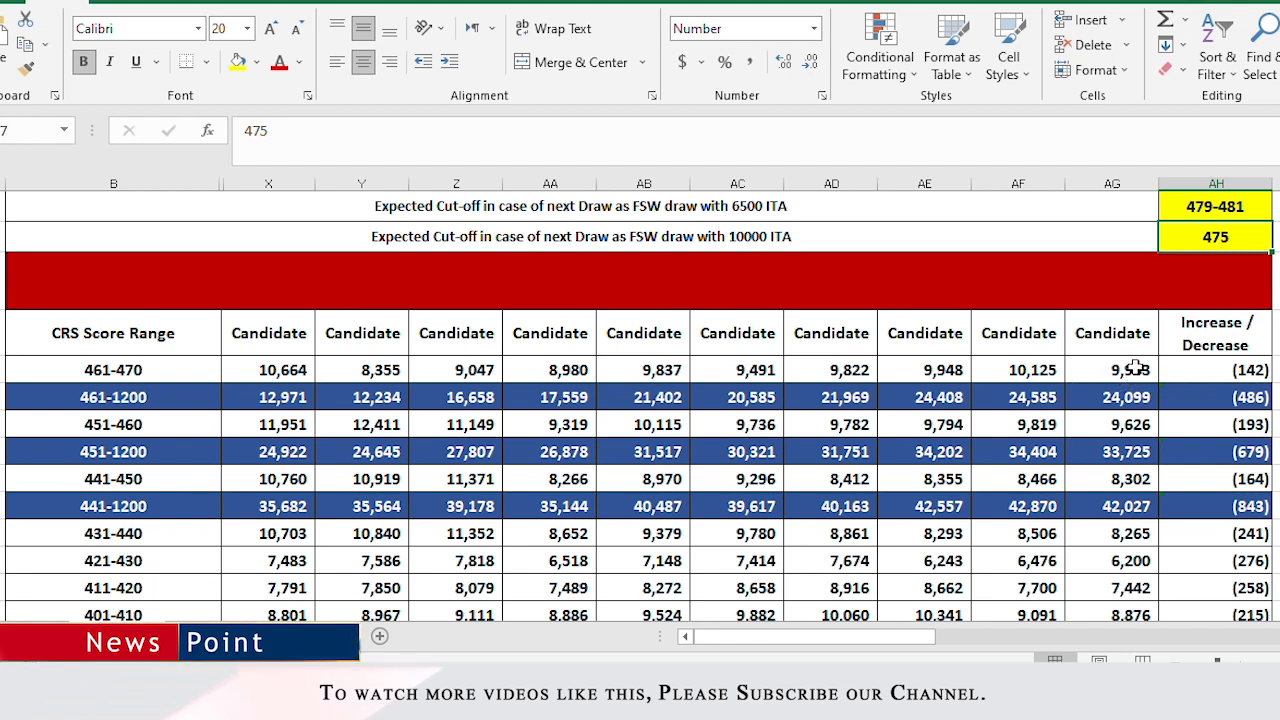
pyautogui.moveTo(1067, 367)
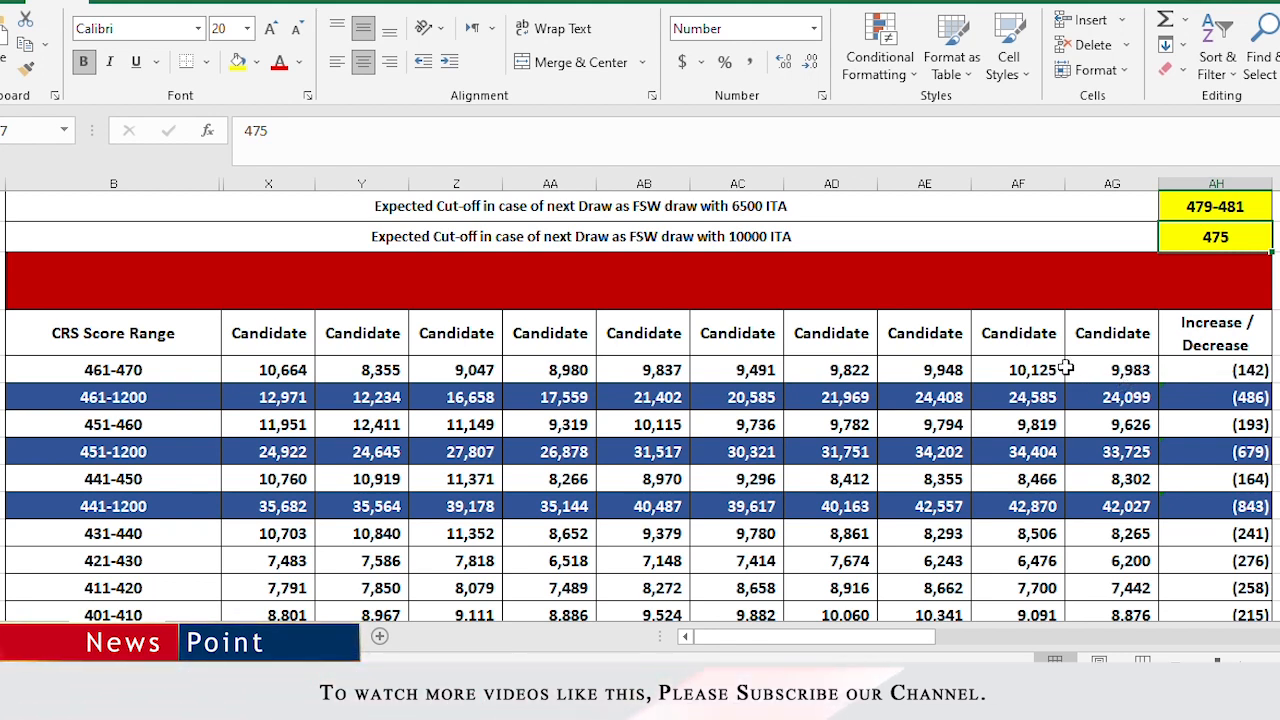
pyautogui.moveTo(1118, 438)
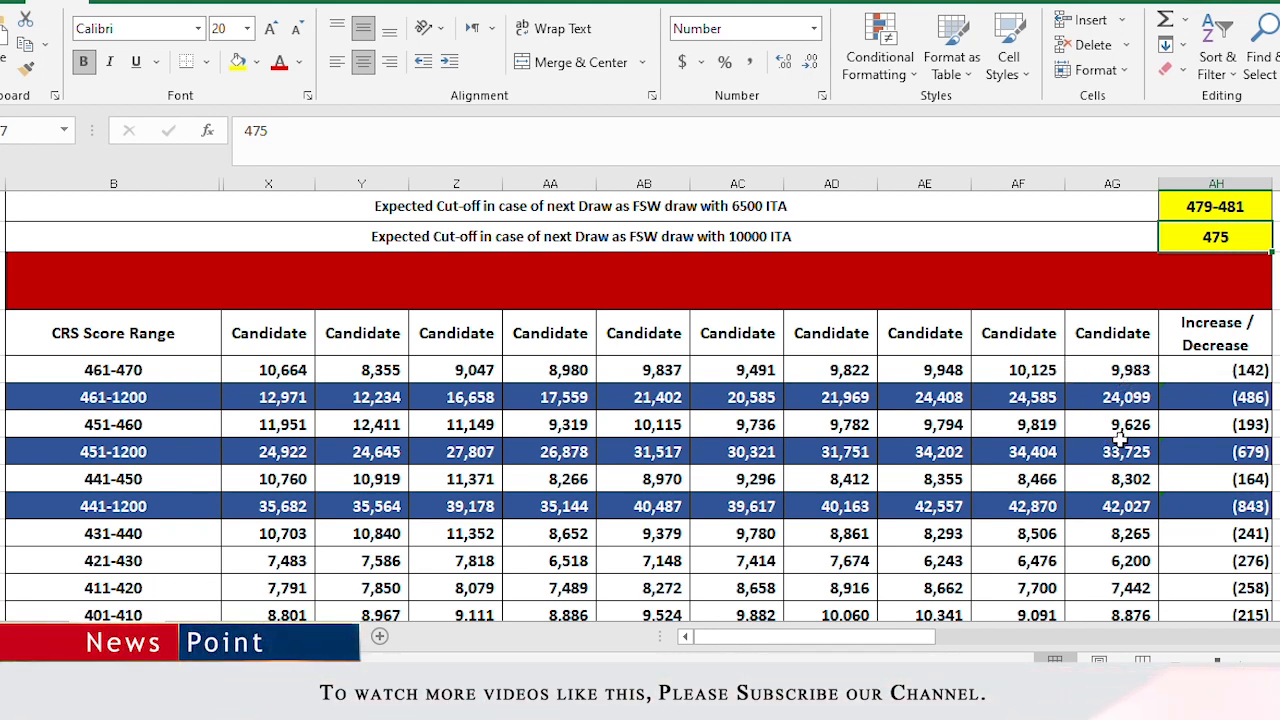
pyautogui.moveTo(1102, 428)
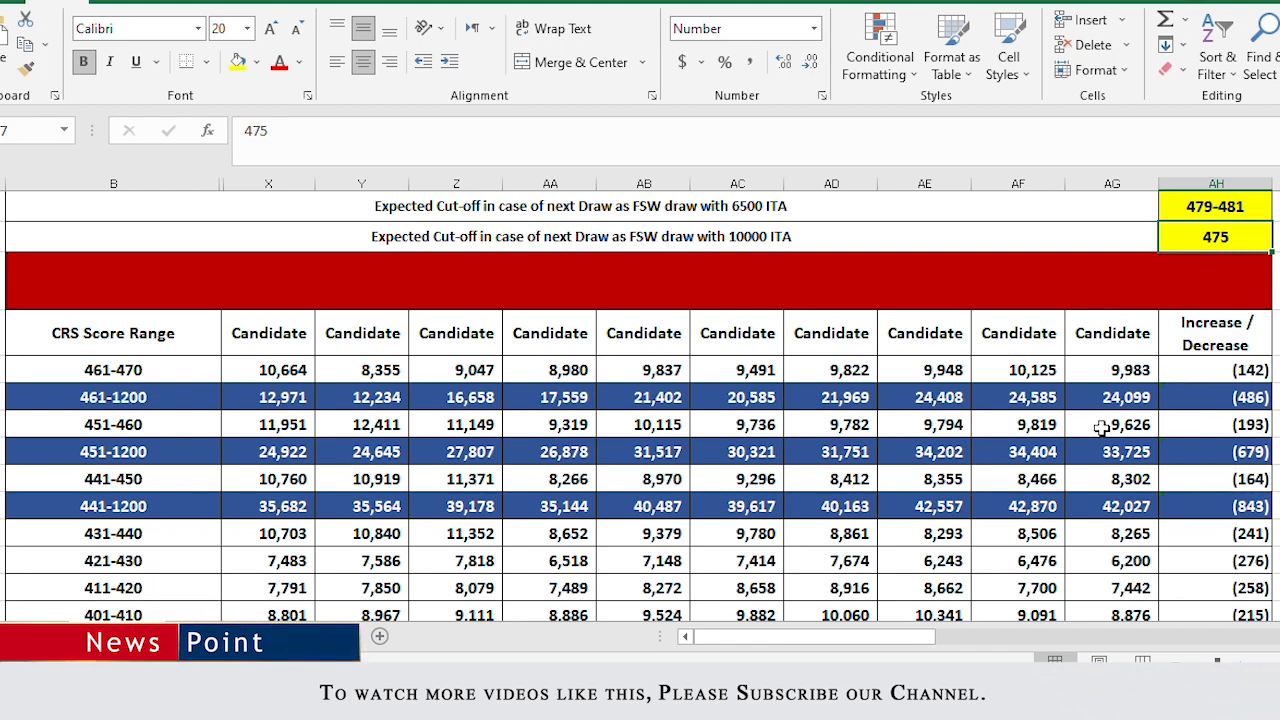
# - Review the 441-450 count, the 351-400 range row, and the 80,999 below-400 total formula
pyautogui.click(1112, 479)
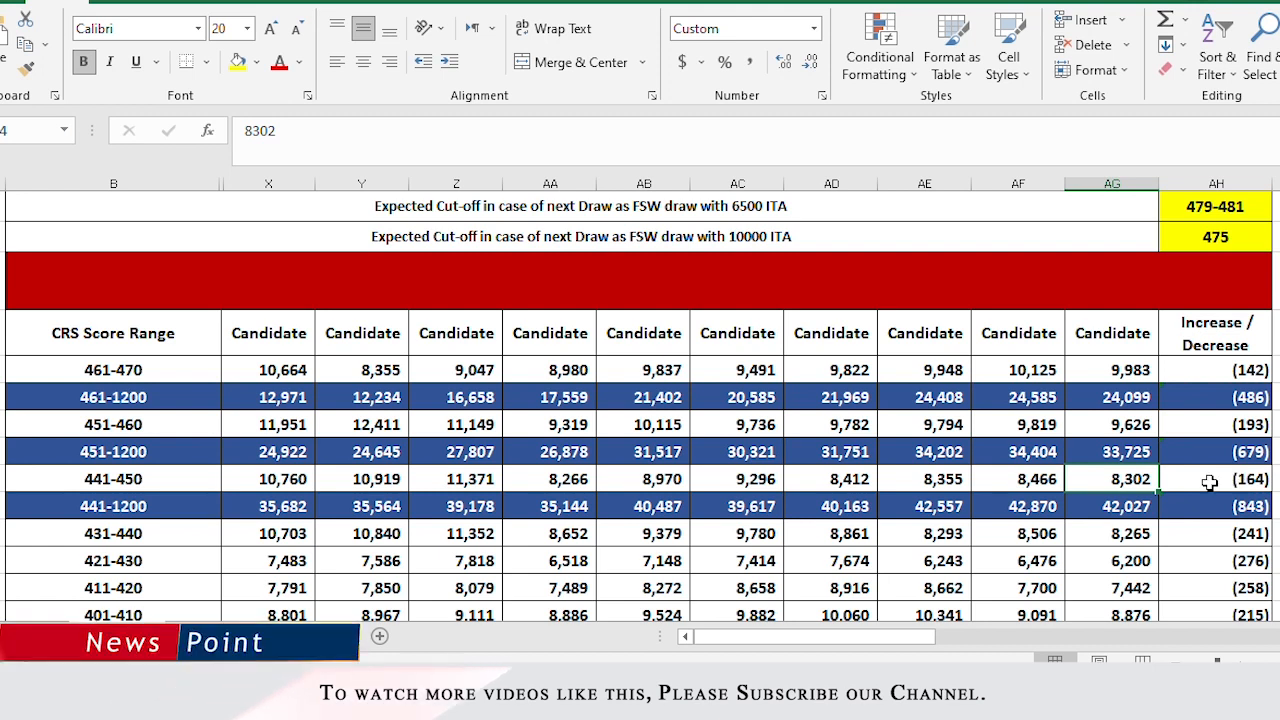
pyautogui.scroll(-3)
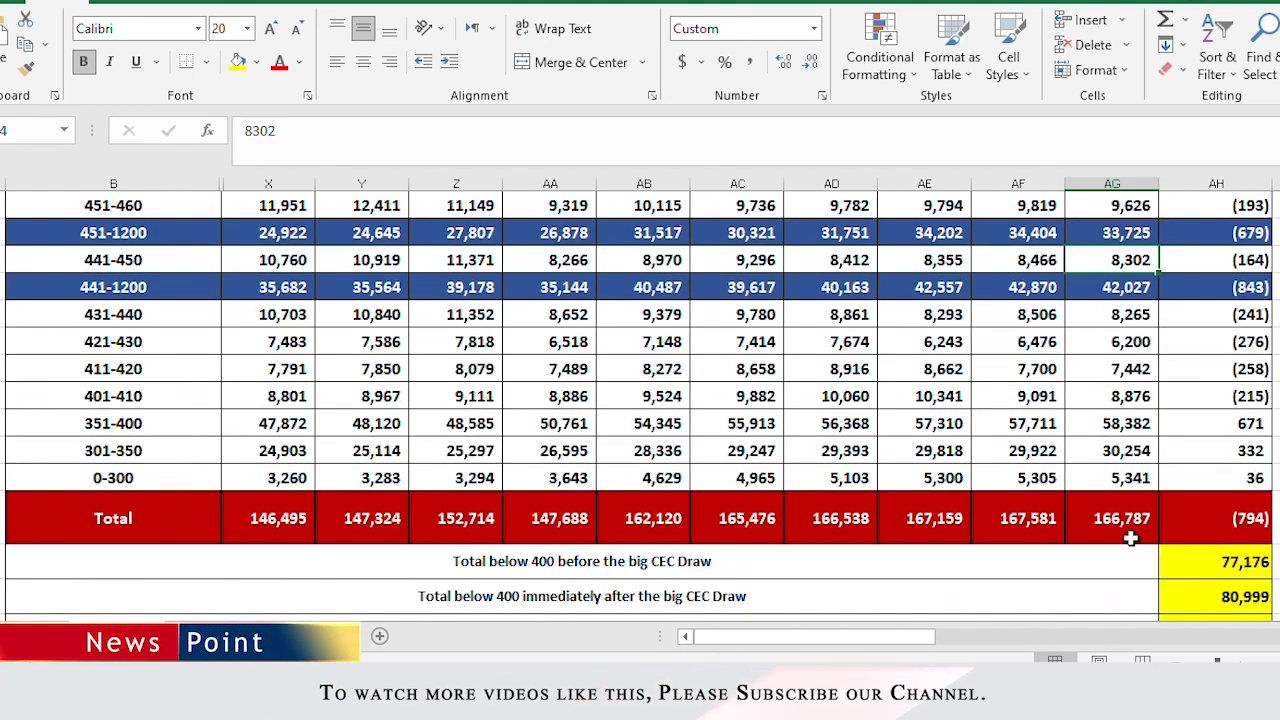
pyautogui.click(1112, 423)
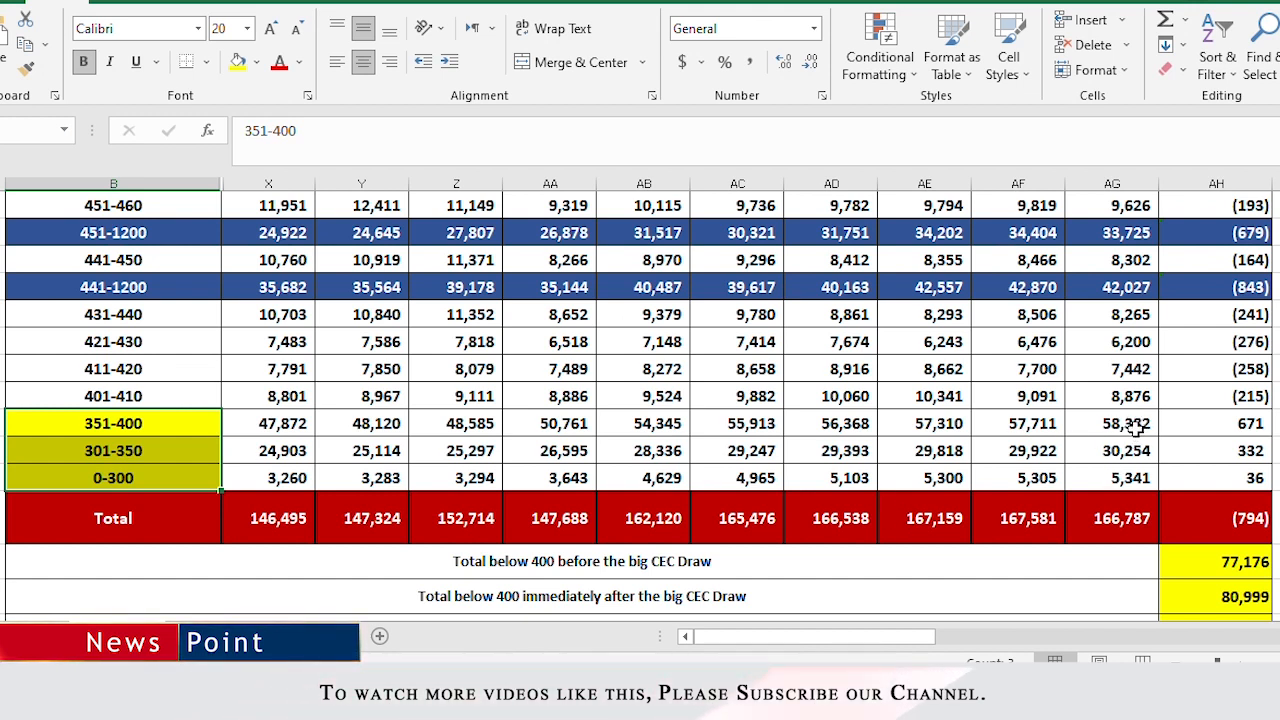
pyautogui.moveTo(1102, 459)
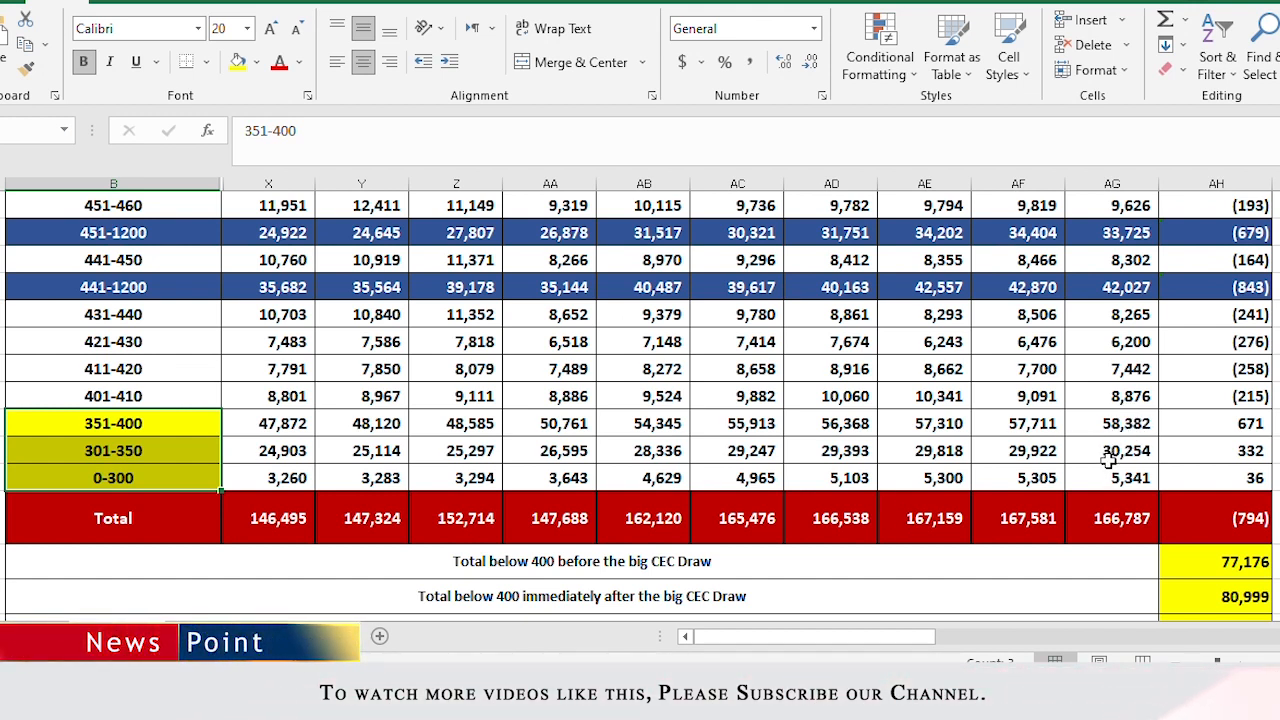
pyautogui.moveTo(1127, 432)
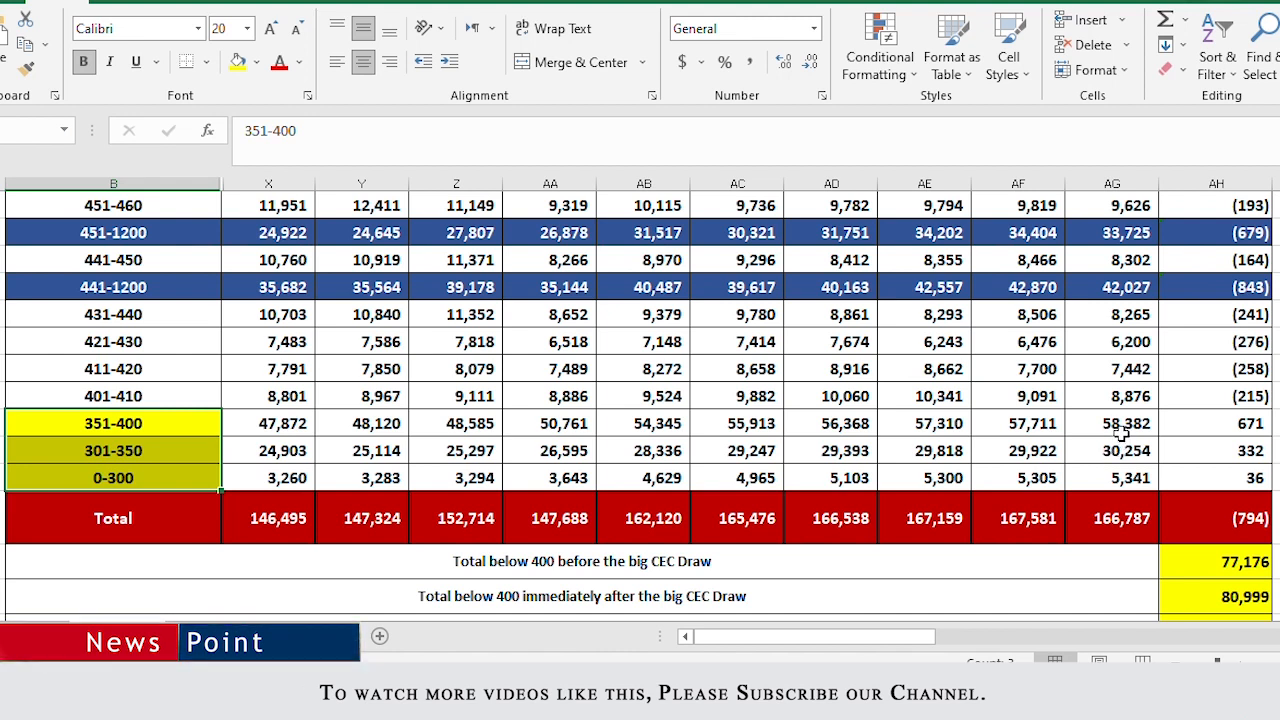
pyautogui.moveTo(1121, 429)
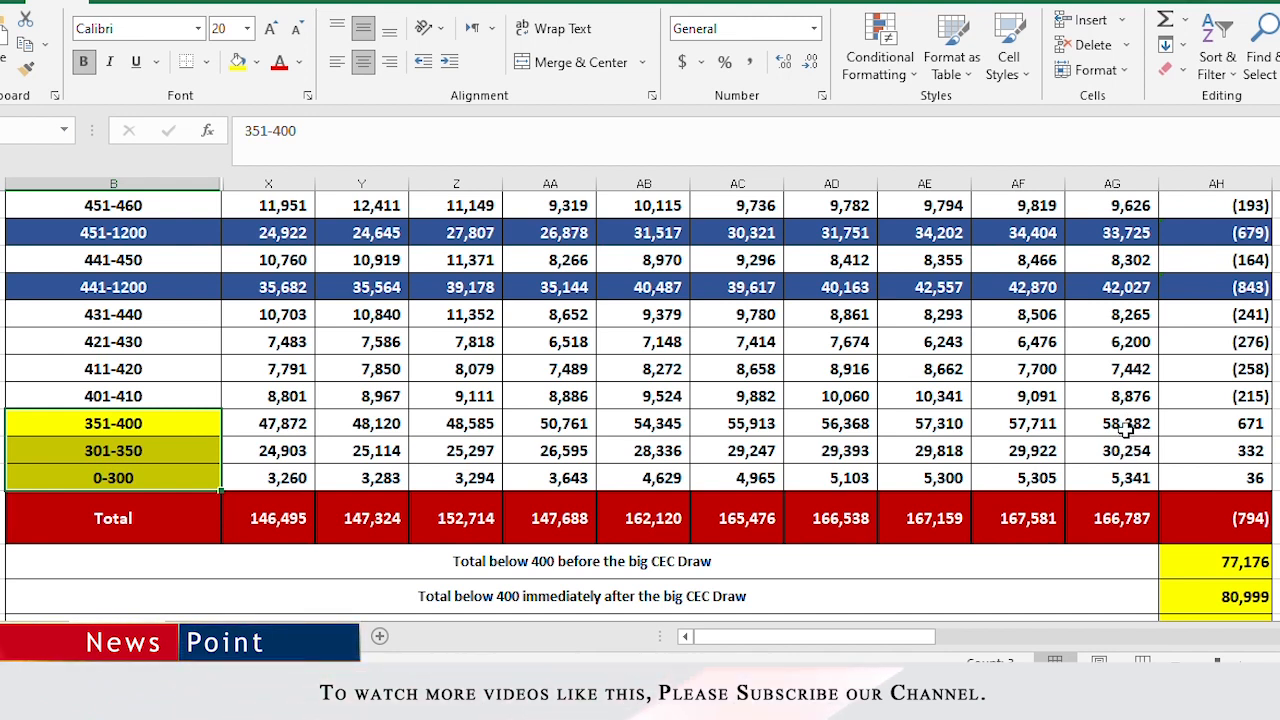
pyautogui.moveTo(1124, 427)
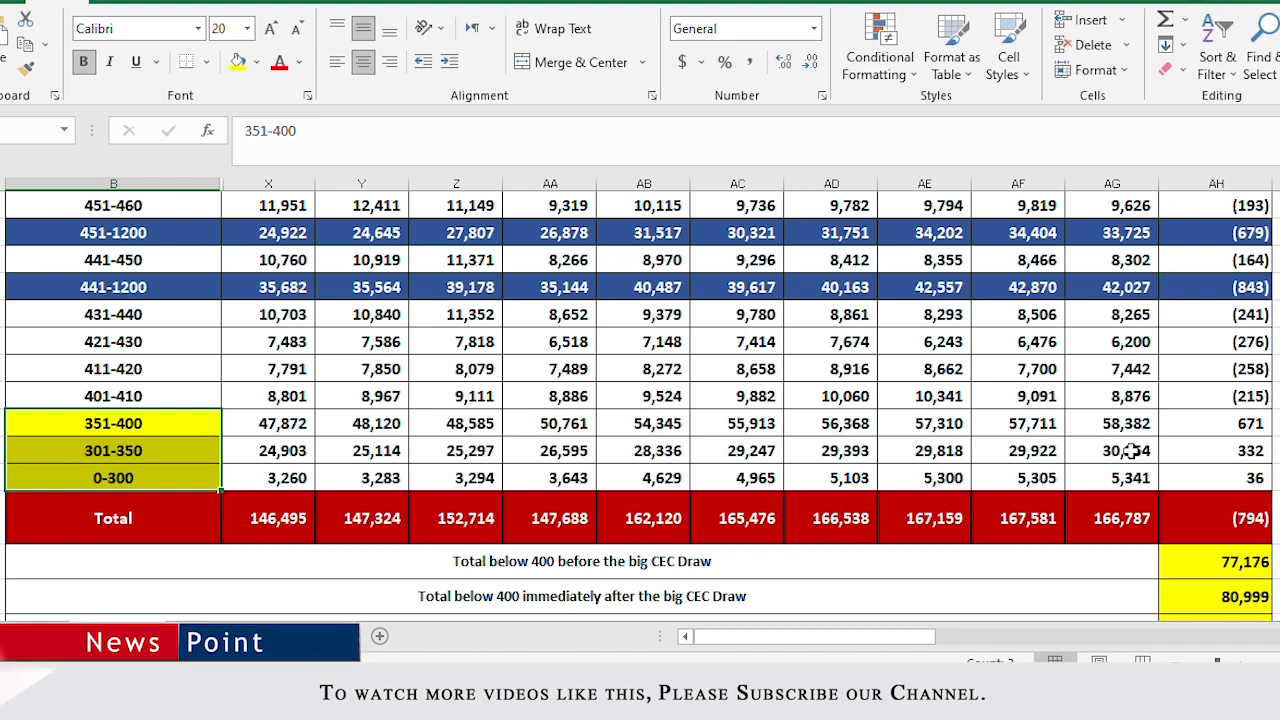
pyautogui.moveTo(1078, 560)
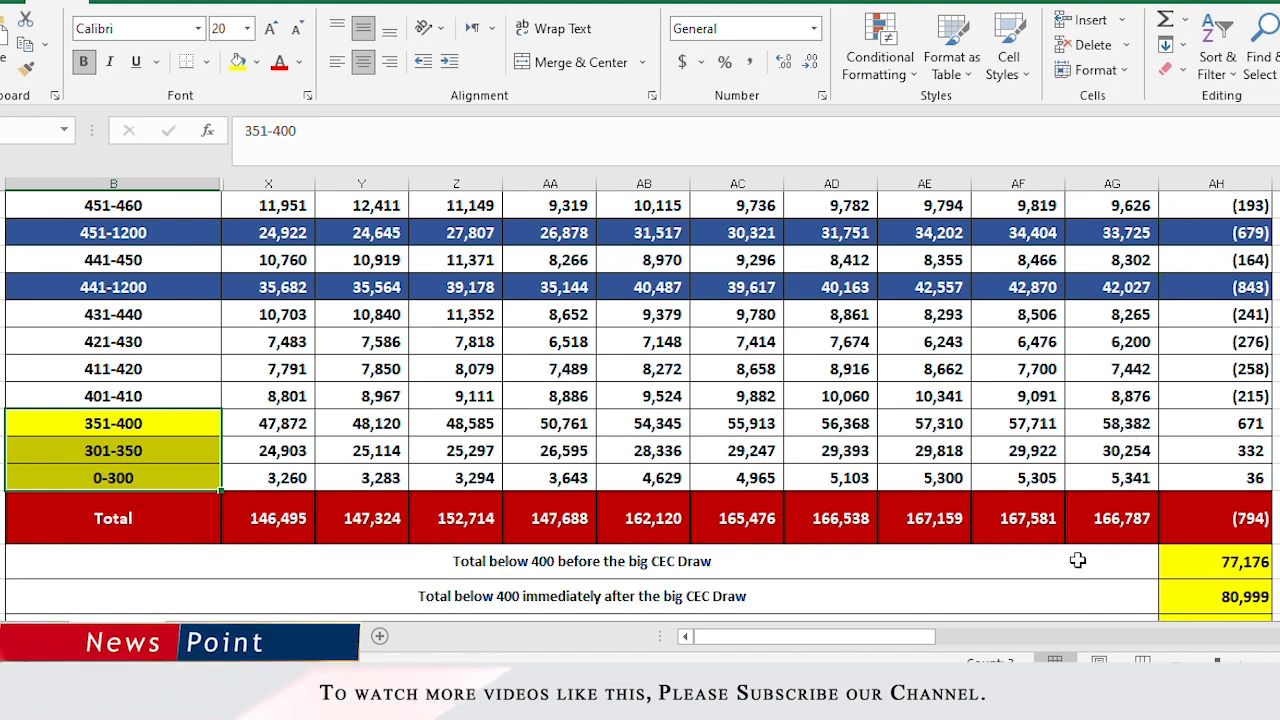
pyautogui.moveTo(936, 560)
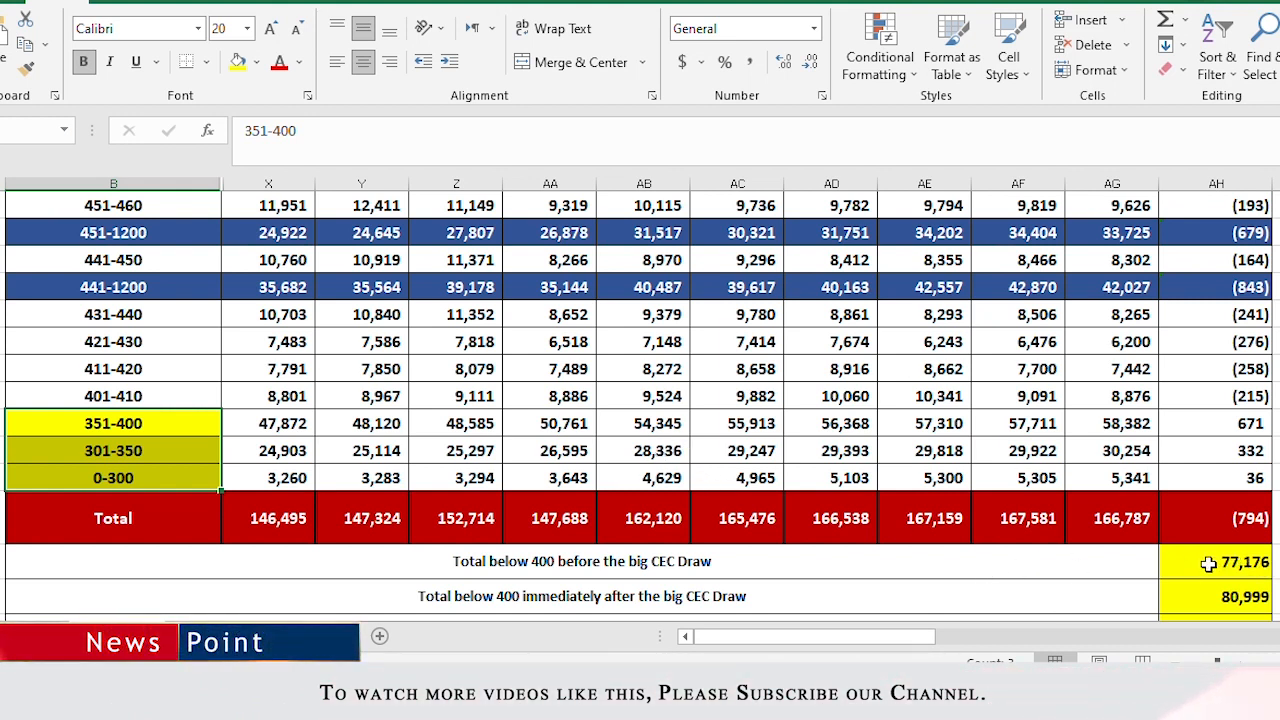
pyautogui.moveTo(1215, 562)
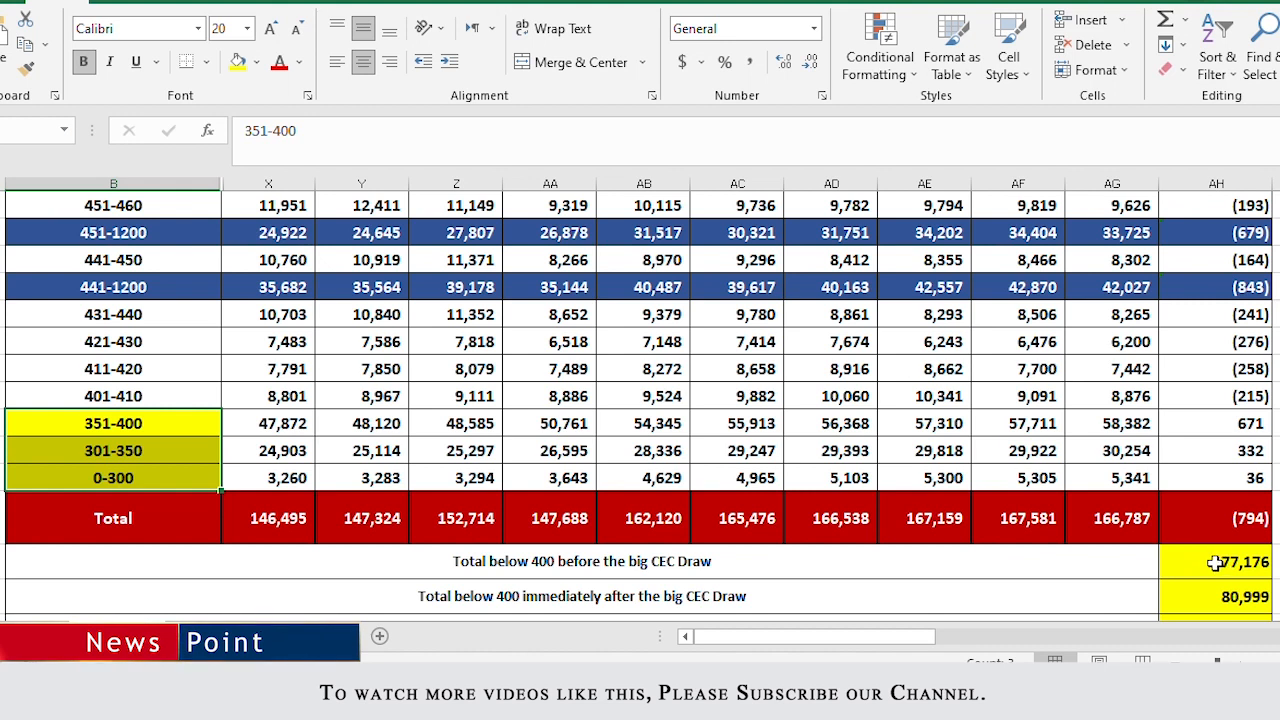
pyautogui.moveTo(1194, 557)
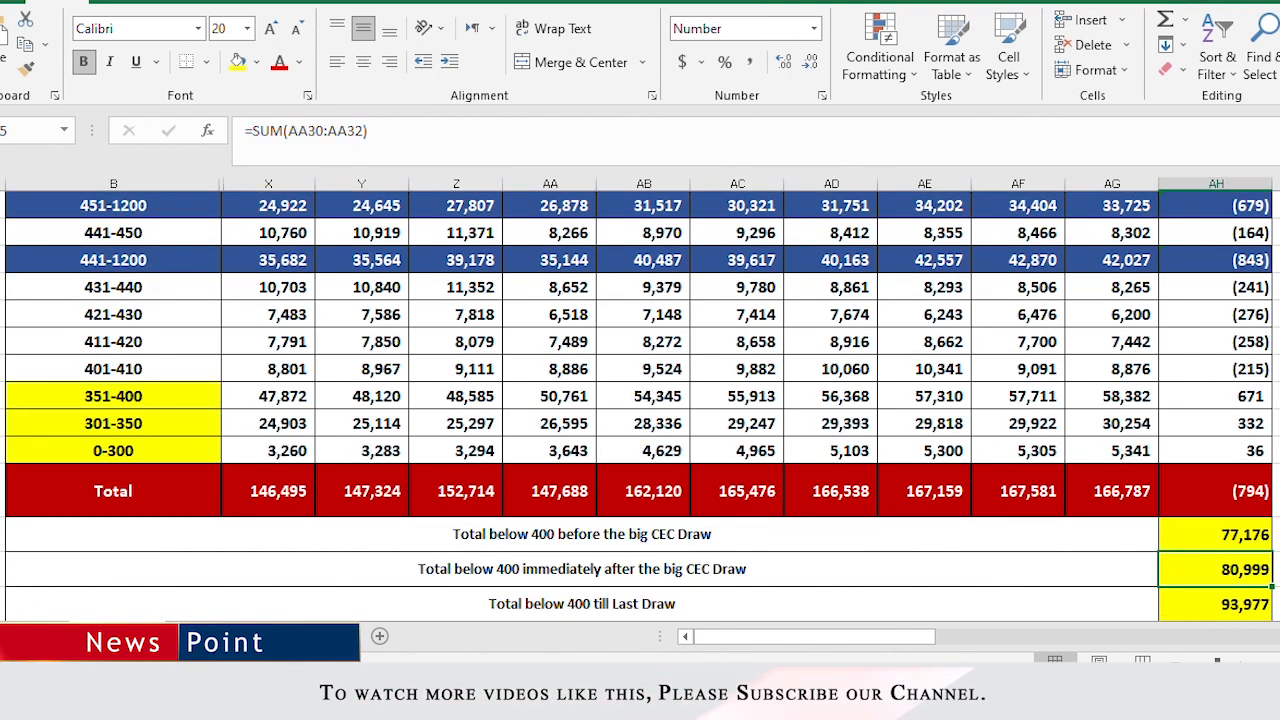
pyautogui.click(600, 569)
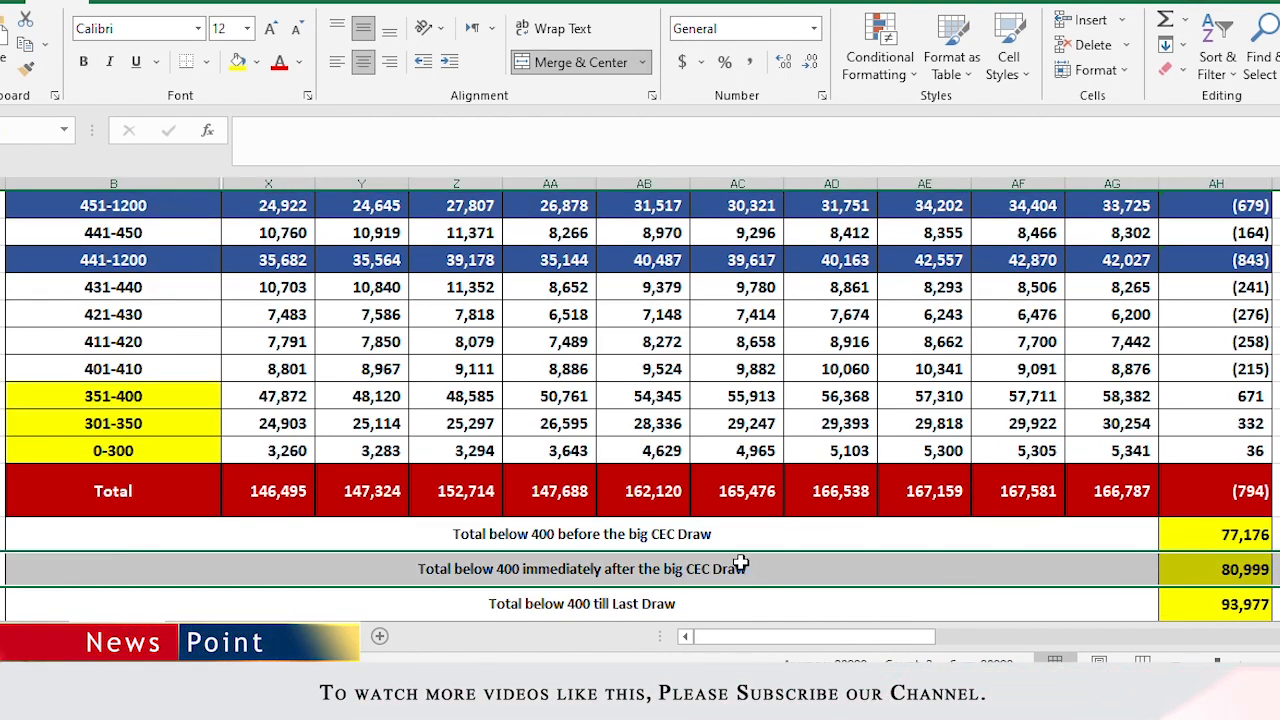
pyautogui.click(1232, 569)
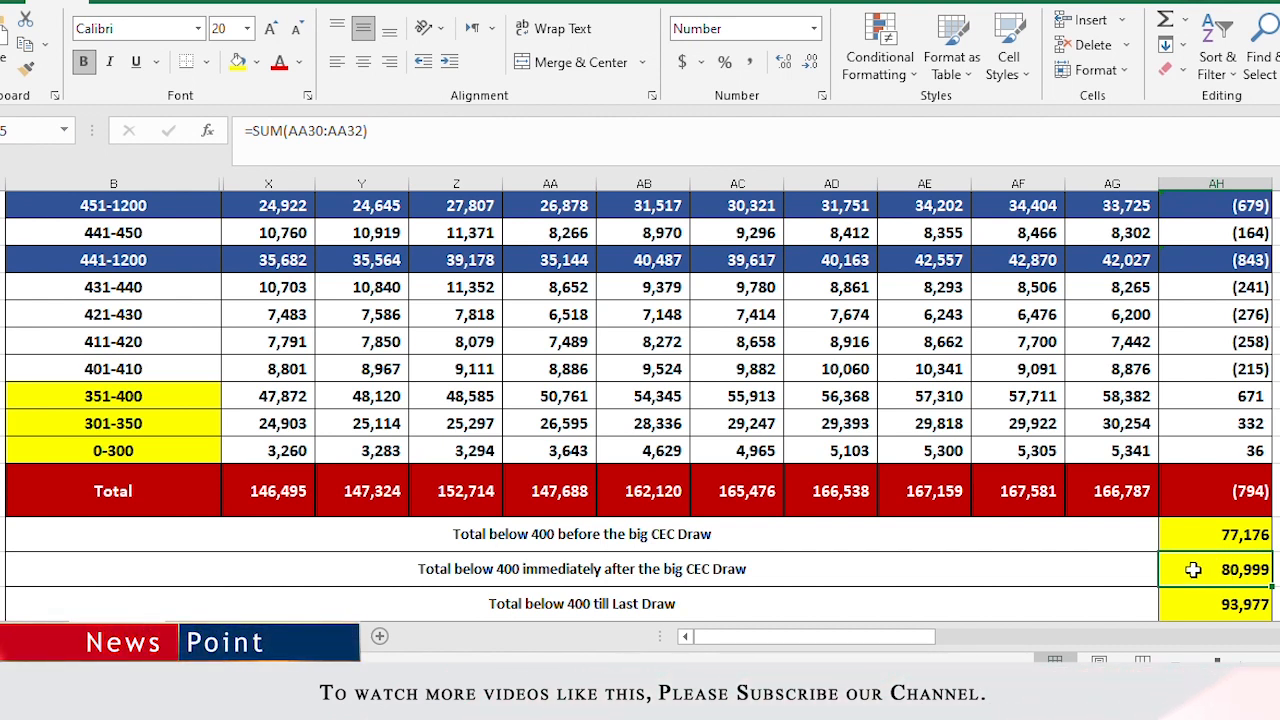
pyautogui.moveTo(1195, 598)
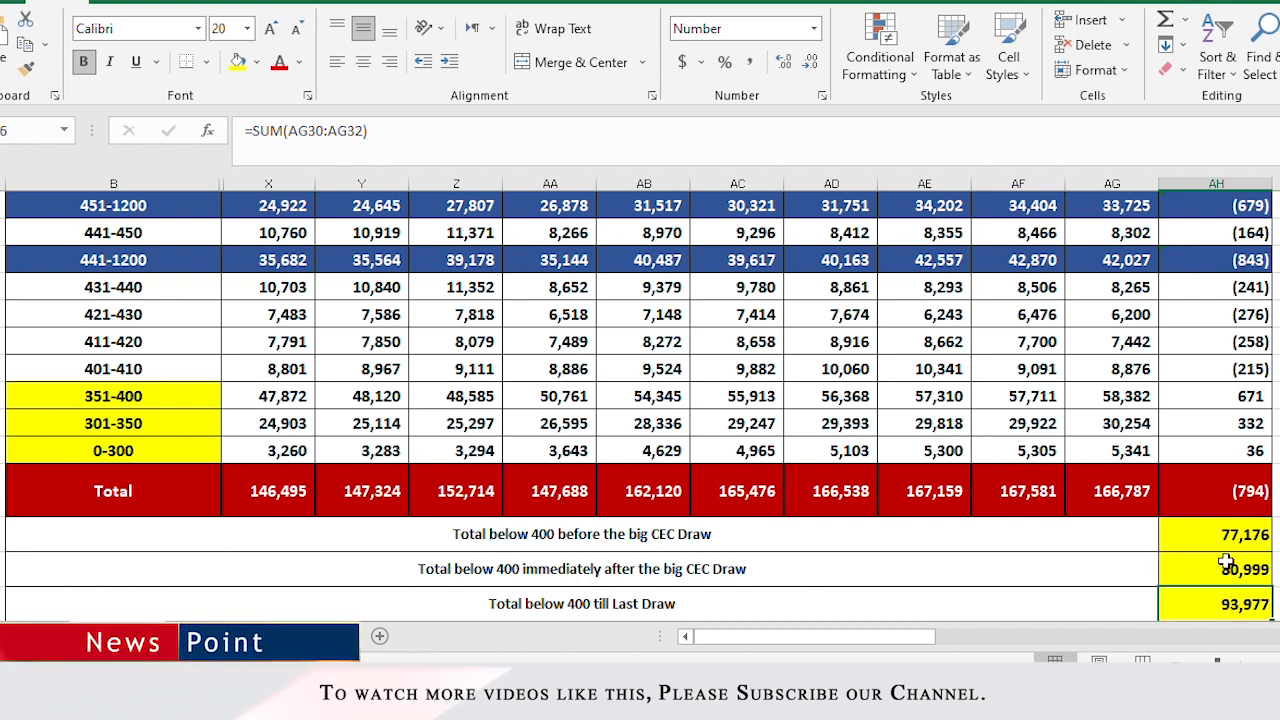
pyautogui.moveTo(1207, 603)
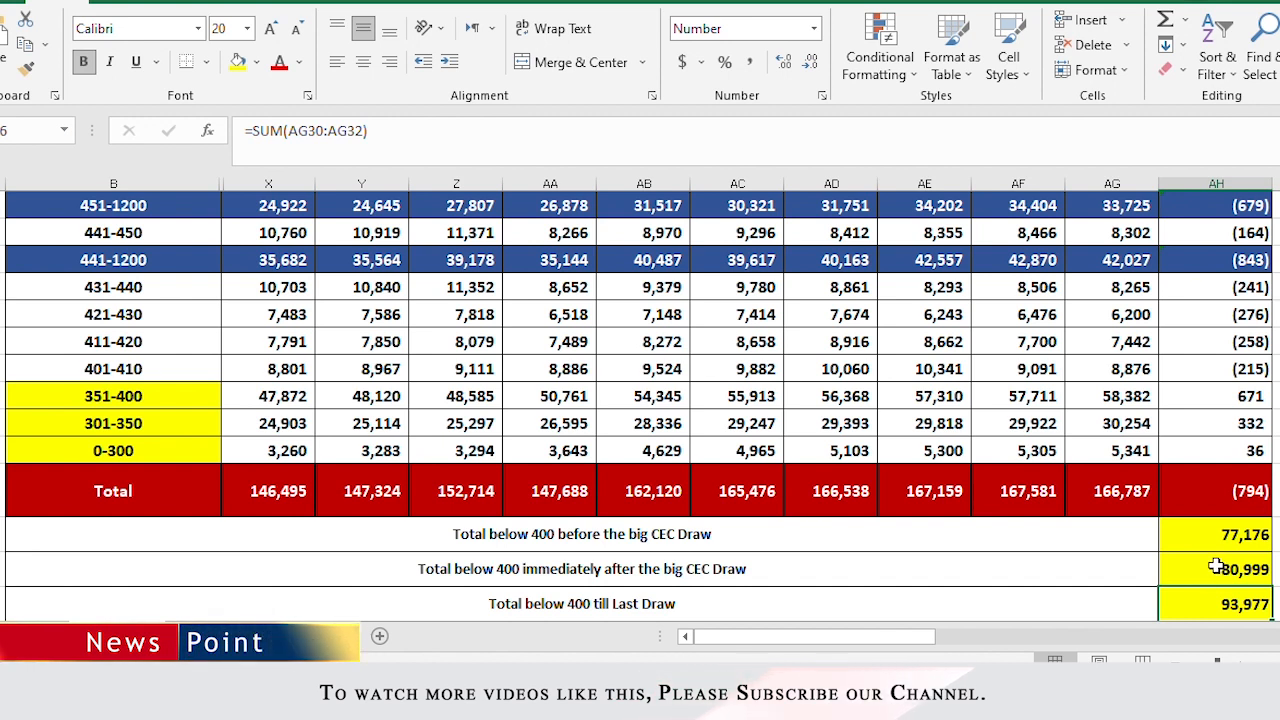
pyautogui.moveTo(1211, 566)
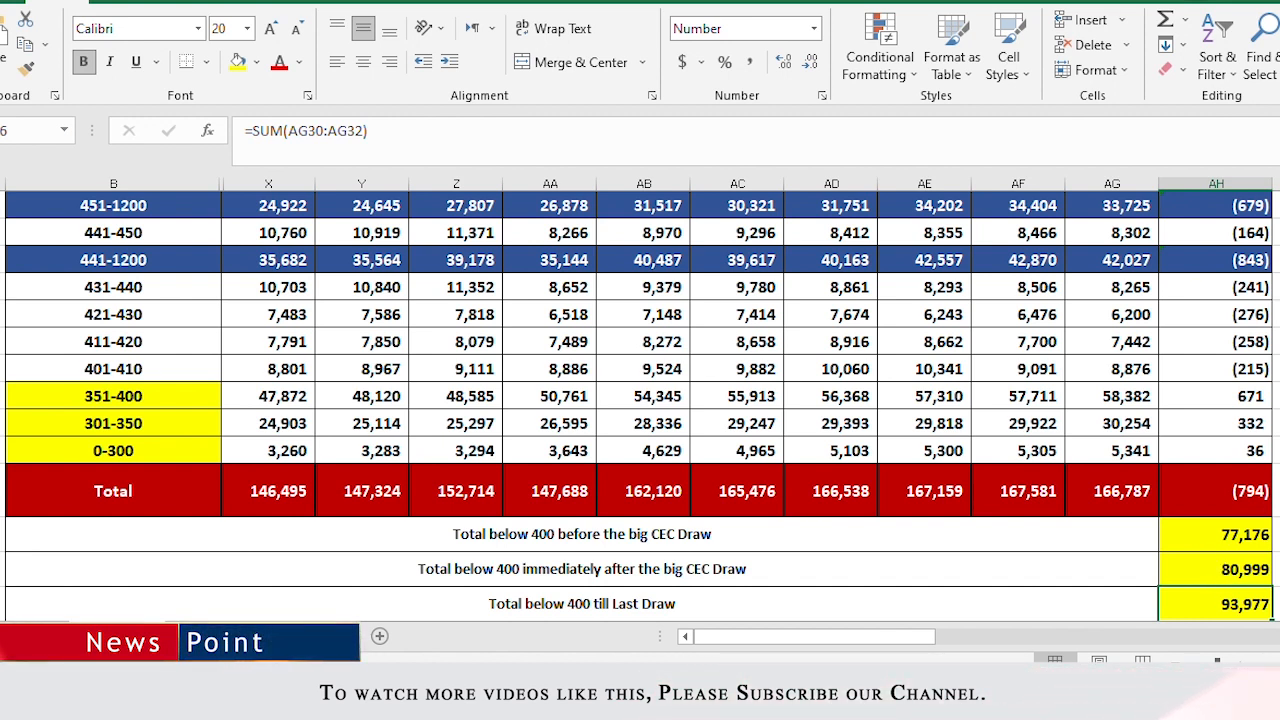
pyautogui.moveTo(1200, 395)
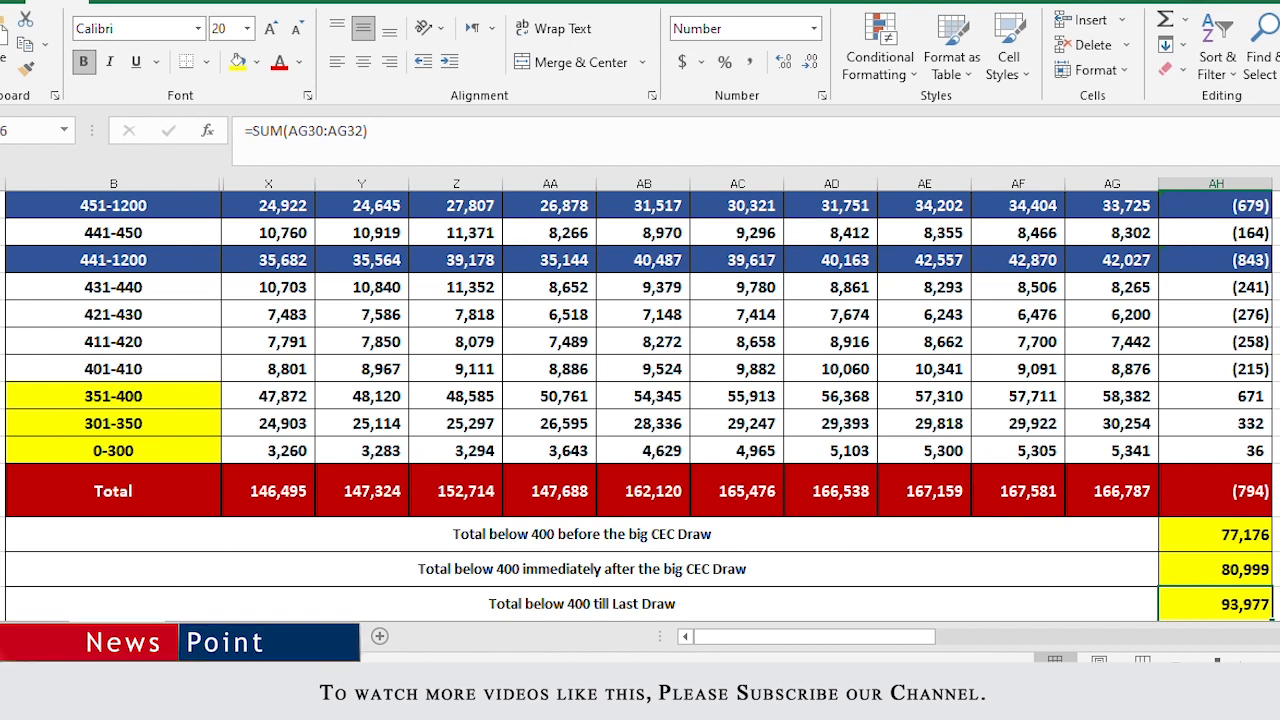
pyautogui.moveTo(1185, 396)
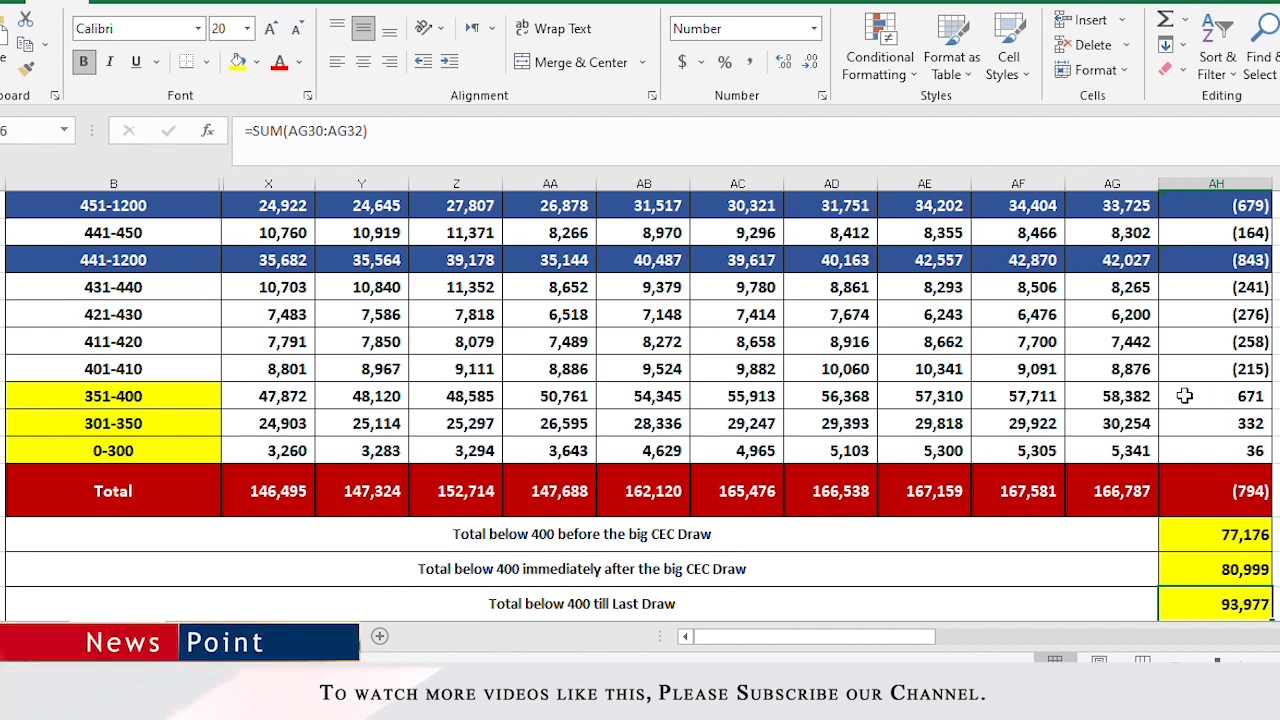
# - Type the expected cut-off into the red banner row, currently showing 355
pyautogui.scroll(-3)
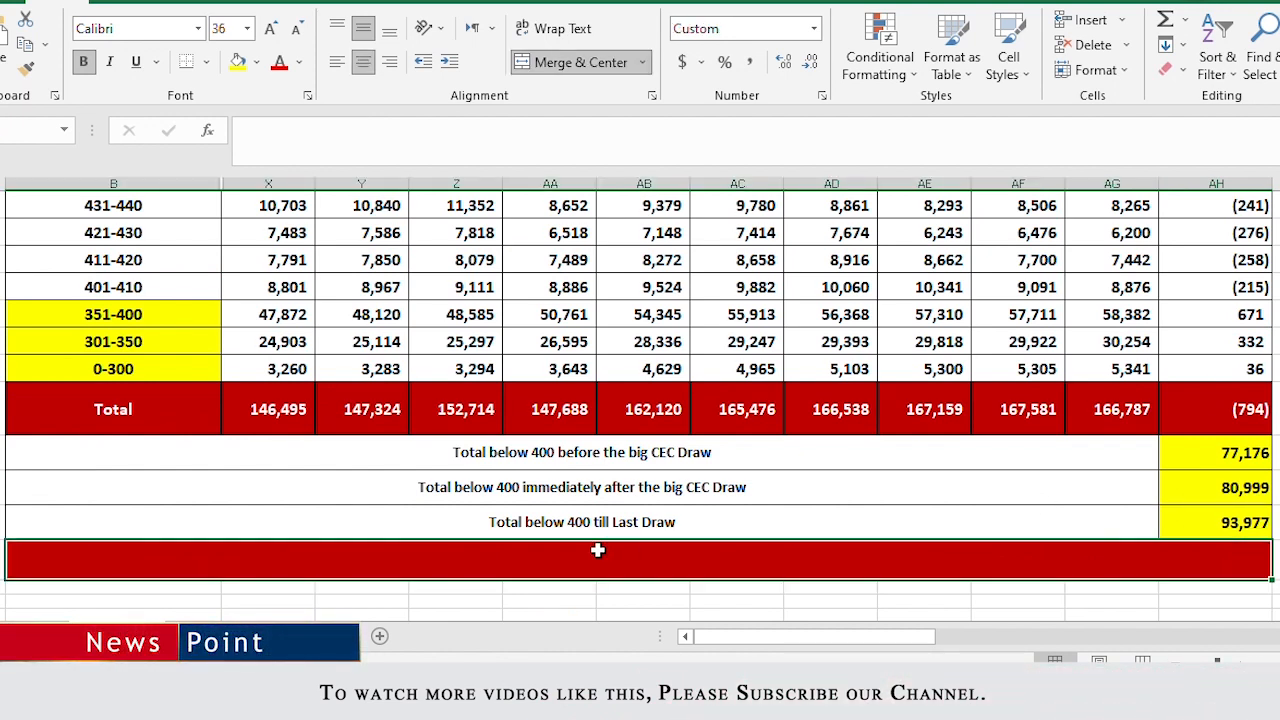
pyautogui.write('455-4')
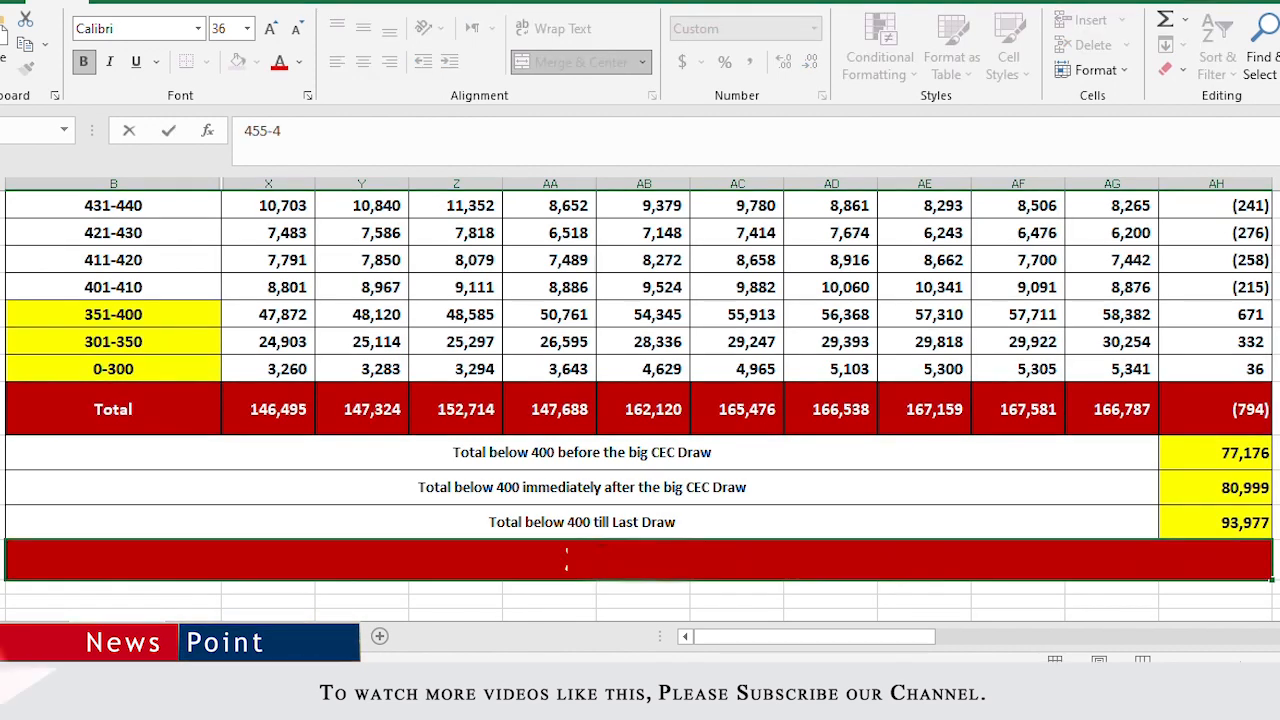
pyautogui.write('355')
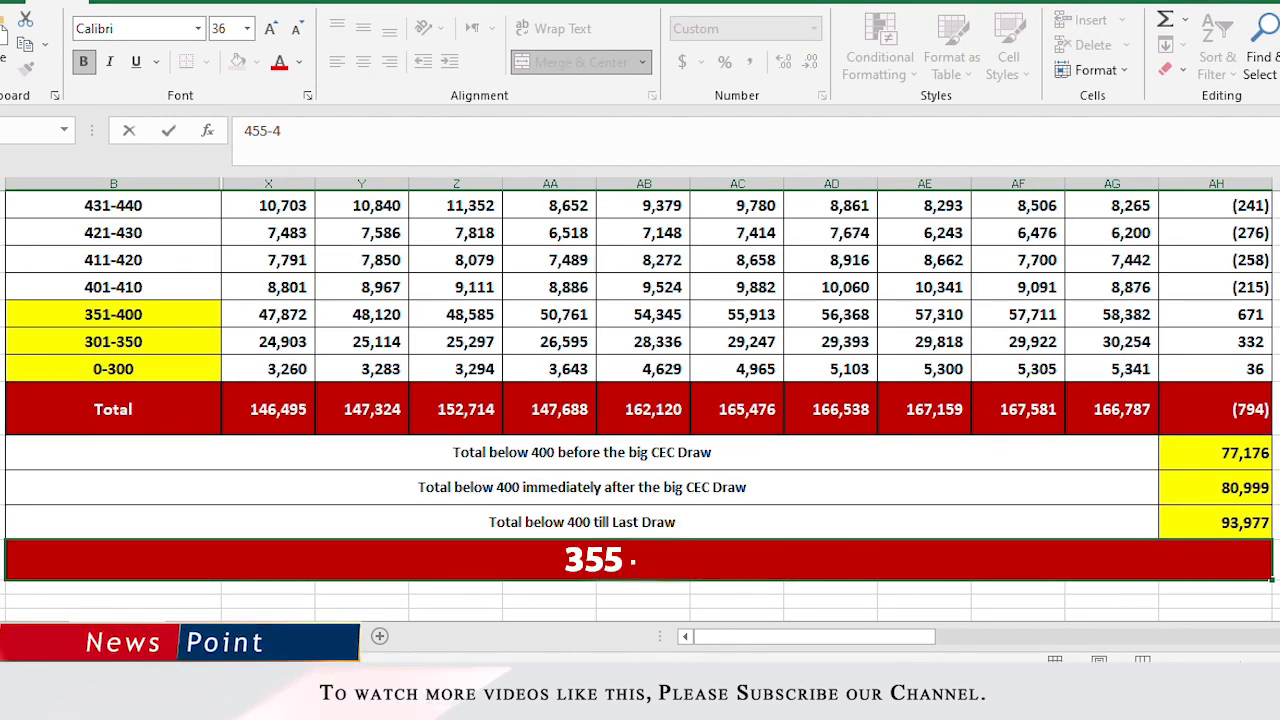